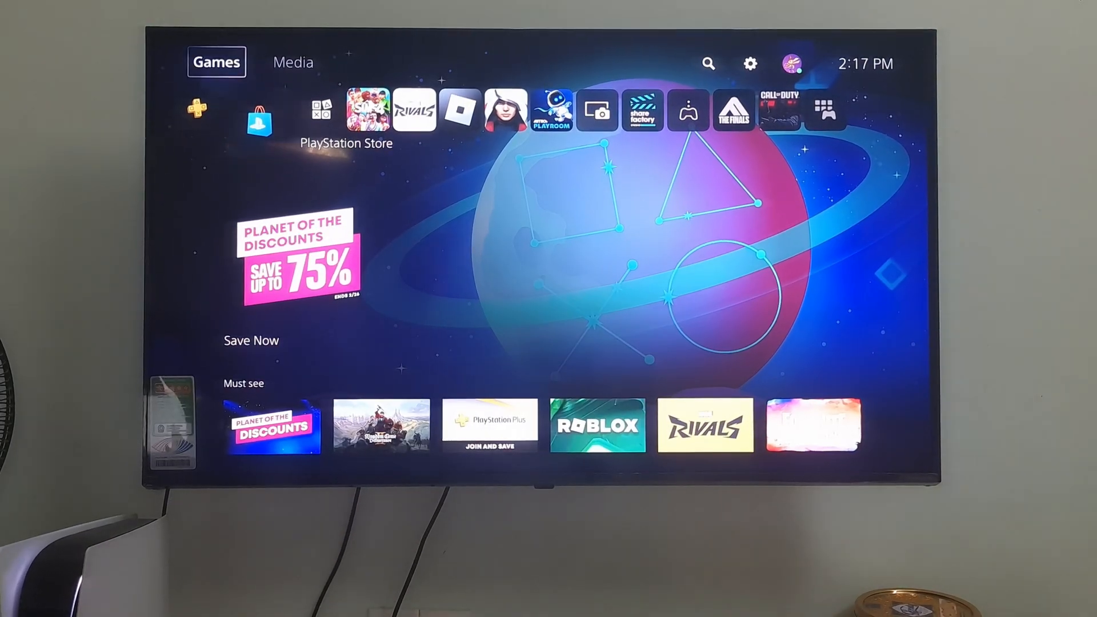
View the Network Connection Status in Settings to confirm the Wi-Fi connection
click(750, 62)
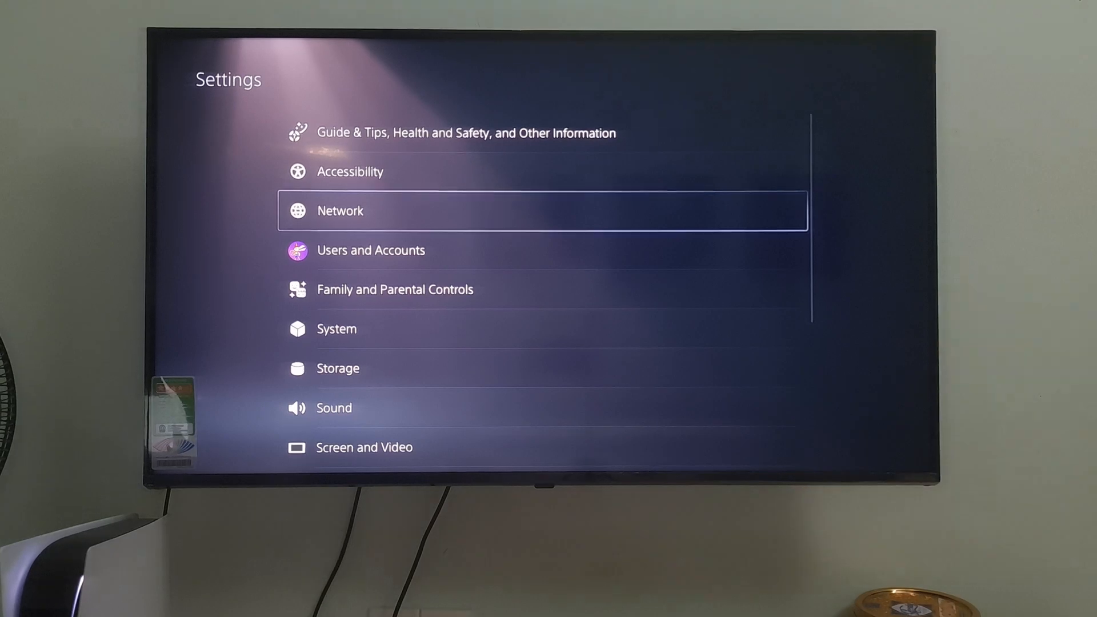
click(340, 210)
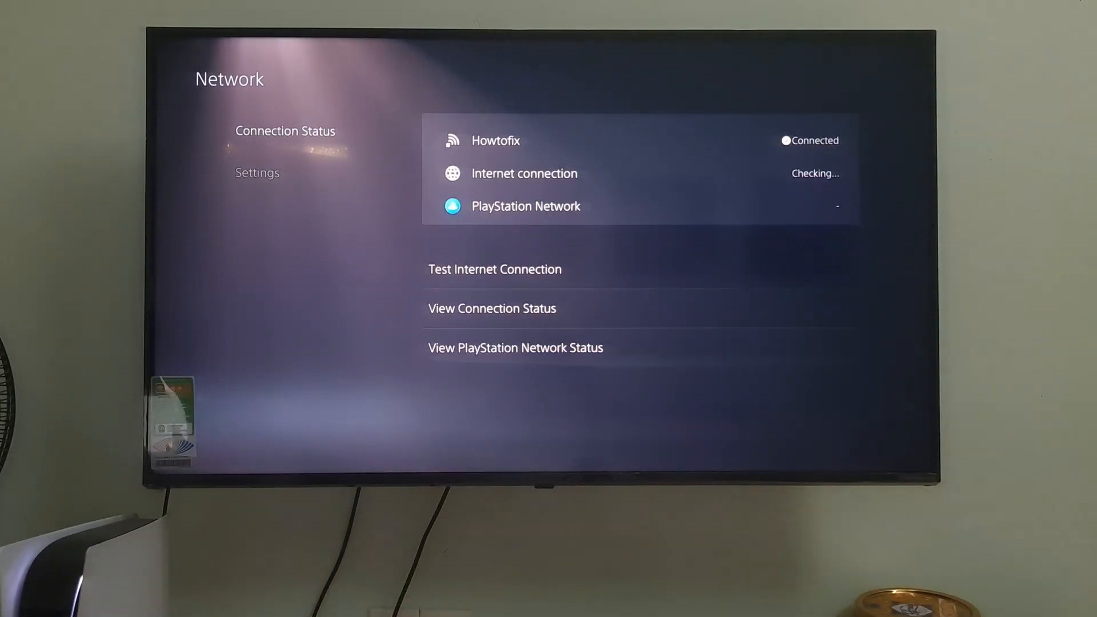
click(515, 348)
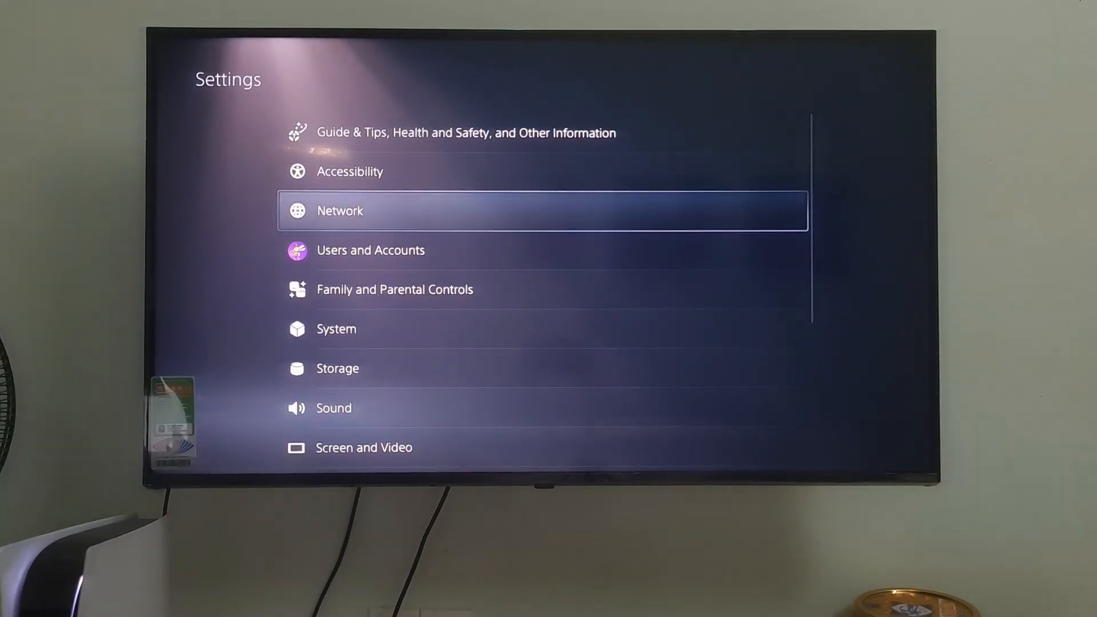
Open System > System Software > Reset Options and select Restore Default Settings
click(336, 329)
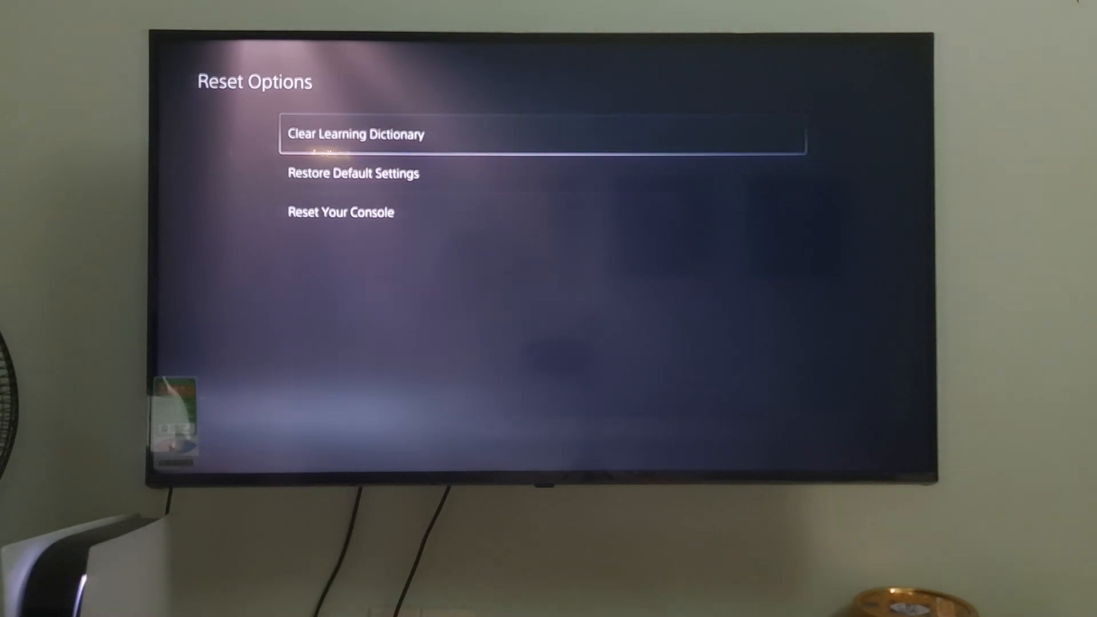
key(Down)
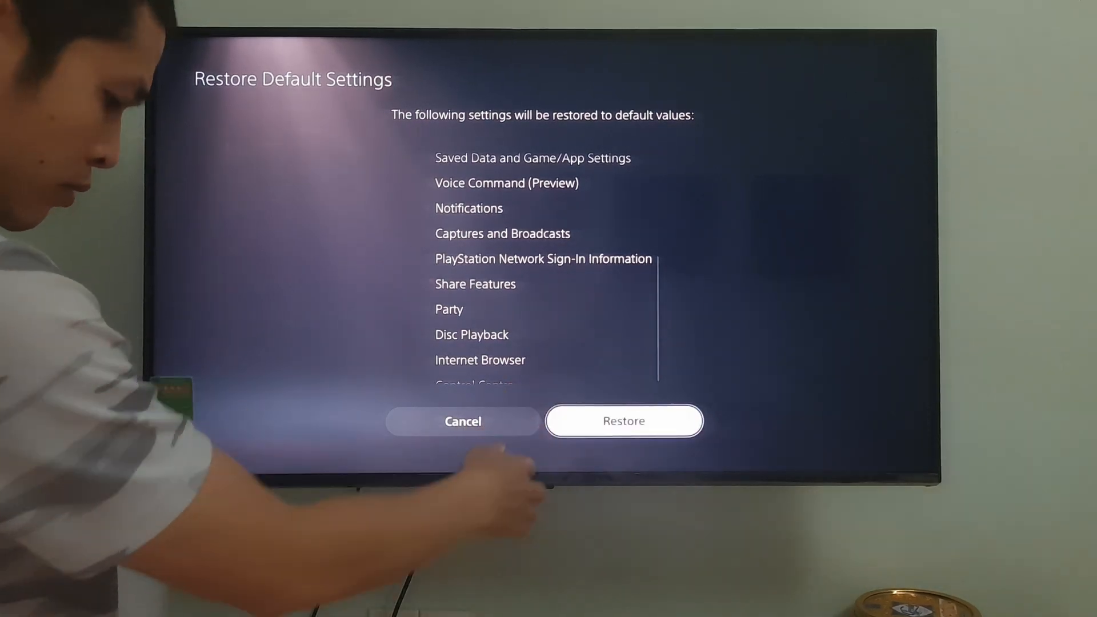
Choose Restore and confirm Yes to revert settings to defaults
click(623, 421)
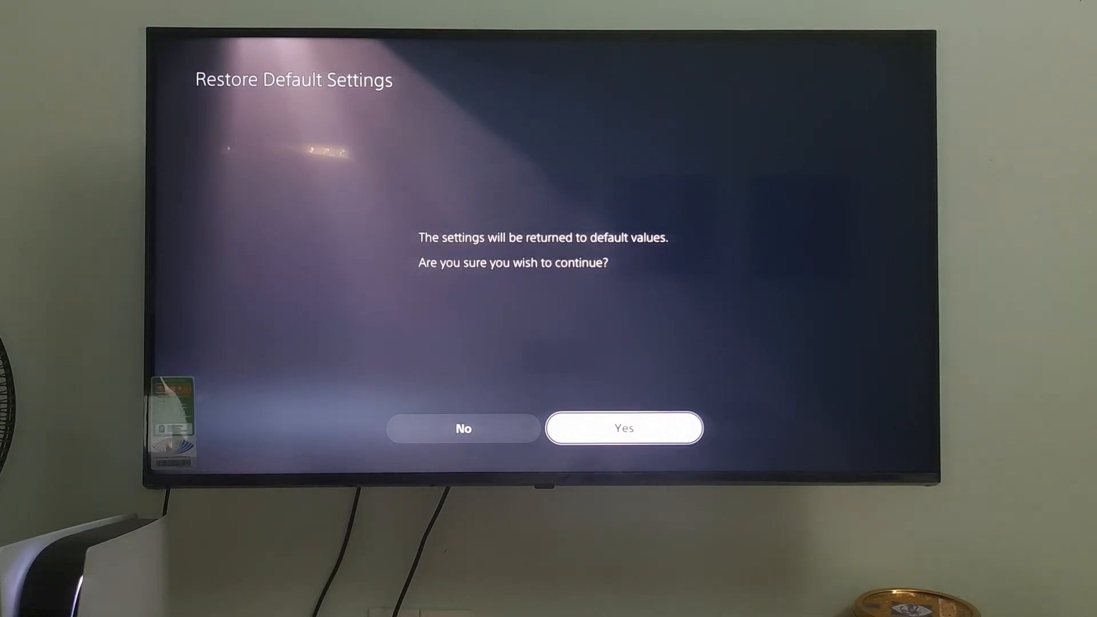
click(622, 427)
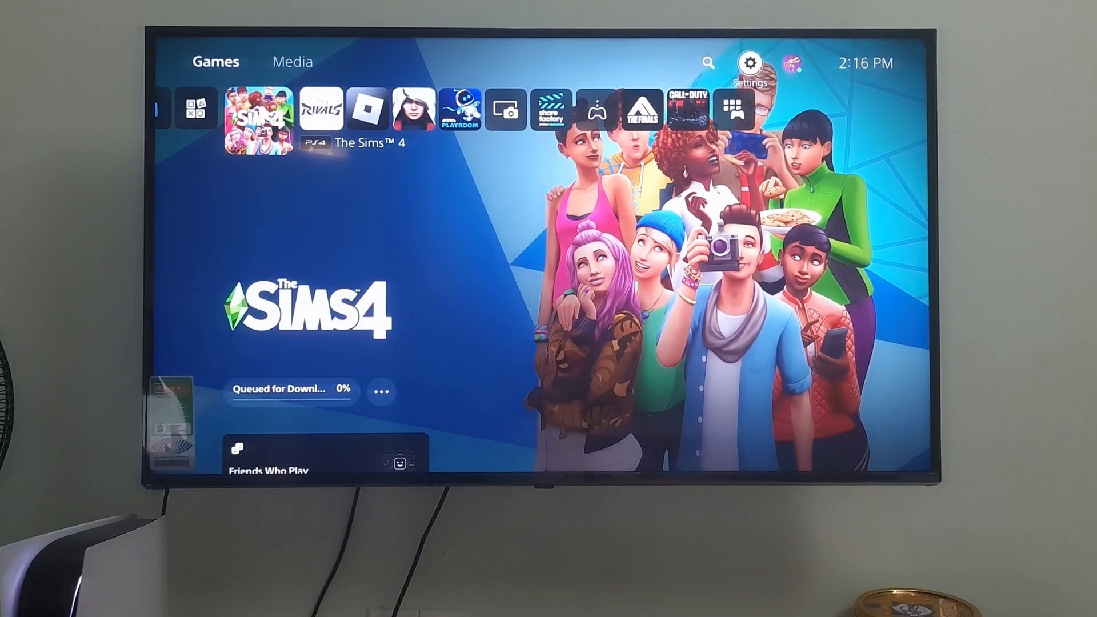